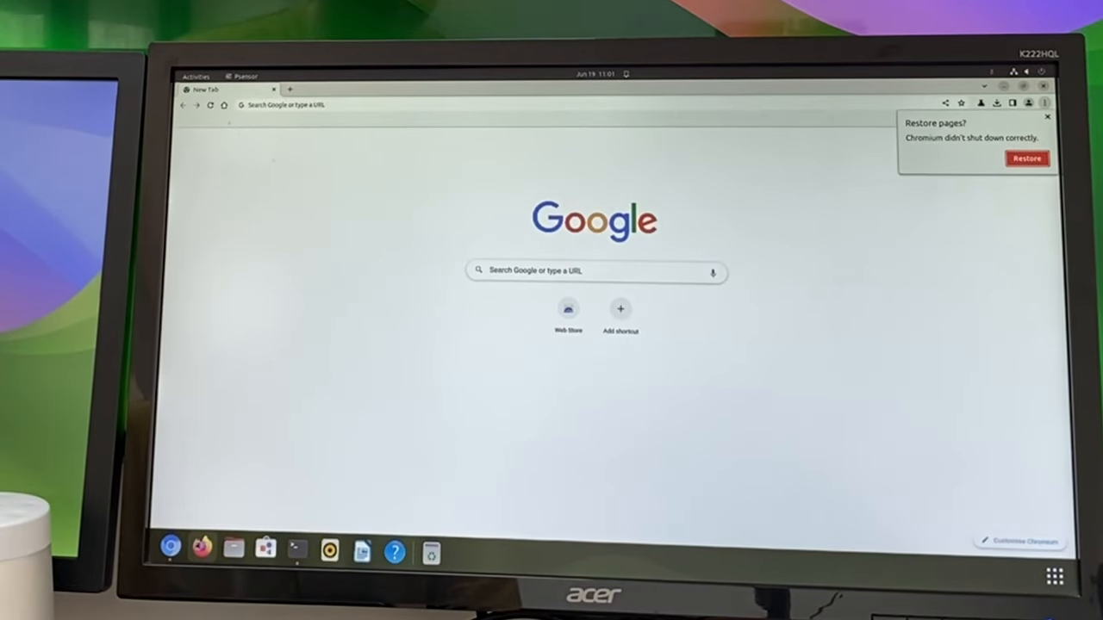
# Open the Files manager from the dock over the Chromium new tab page.
pyautogui.click(202, 549)
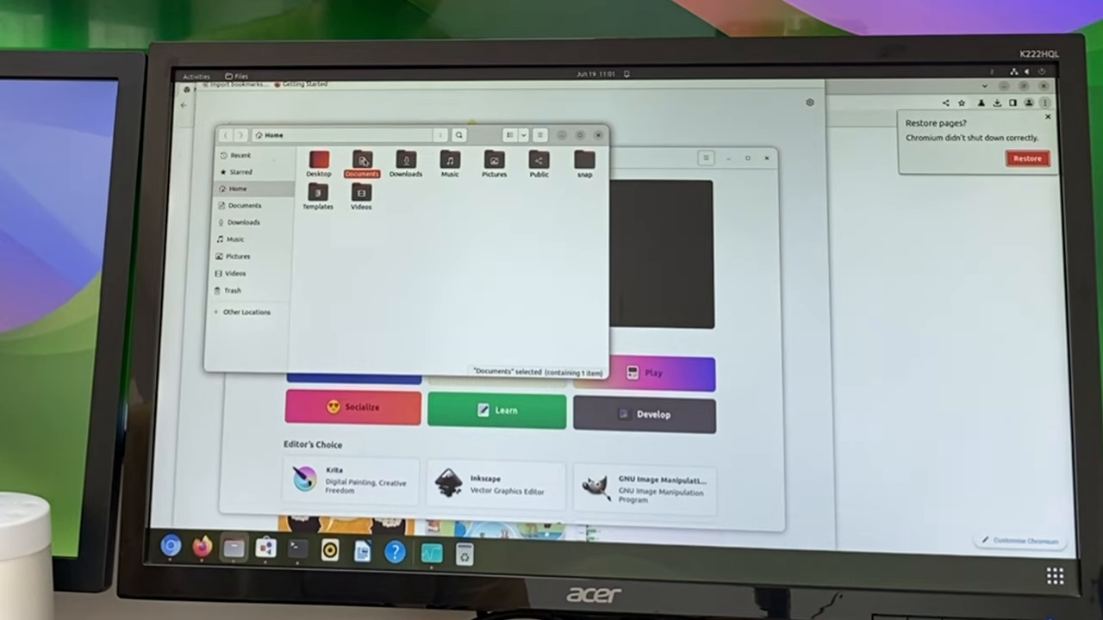
# Open the Documents folder and launch test.odt from it.
pyautogui.doubleClick(362, 164)
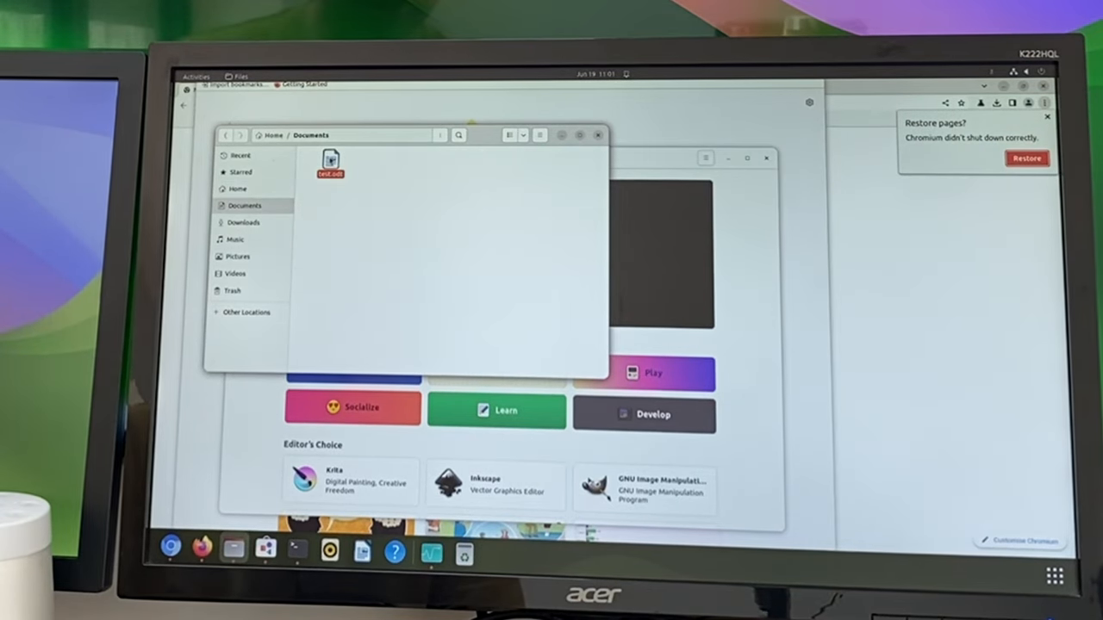
pyautogui.doubleClick(330, 162)
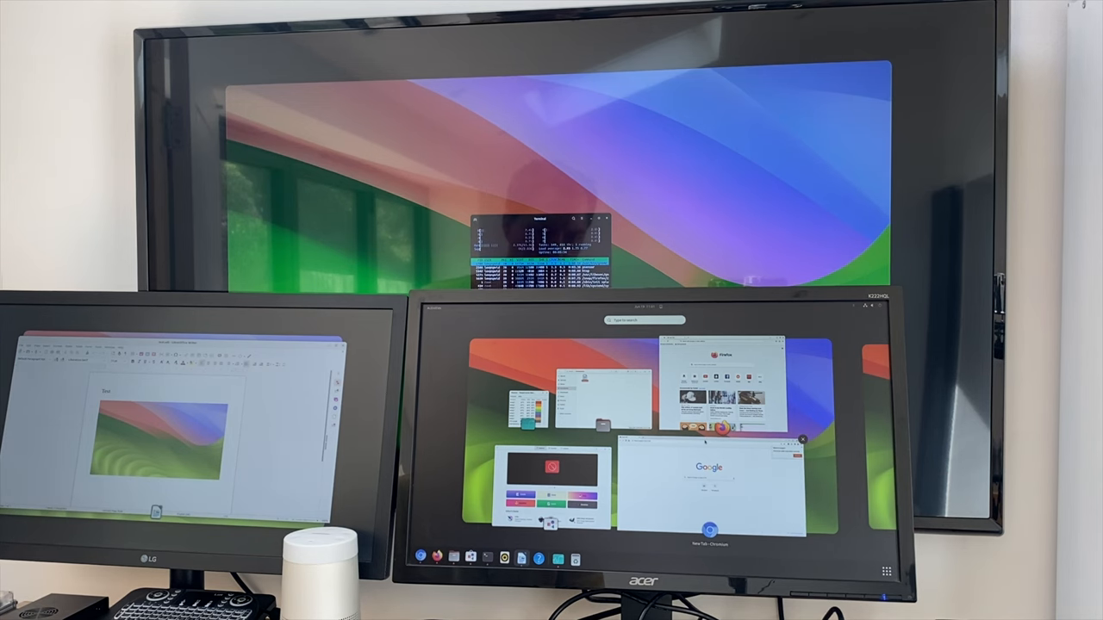
# Bring the Ubuntu Software window forward from the Activities overview.
pyautogui.click(802, 439)
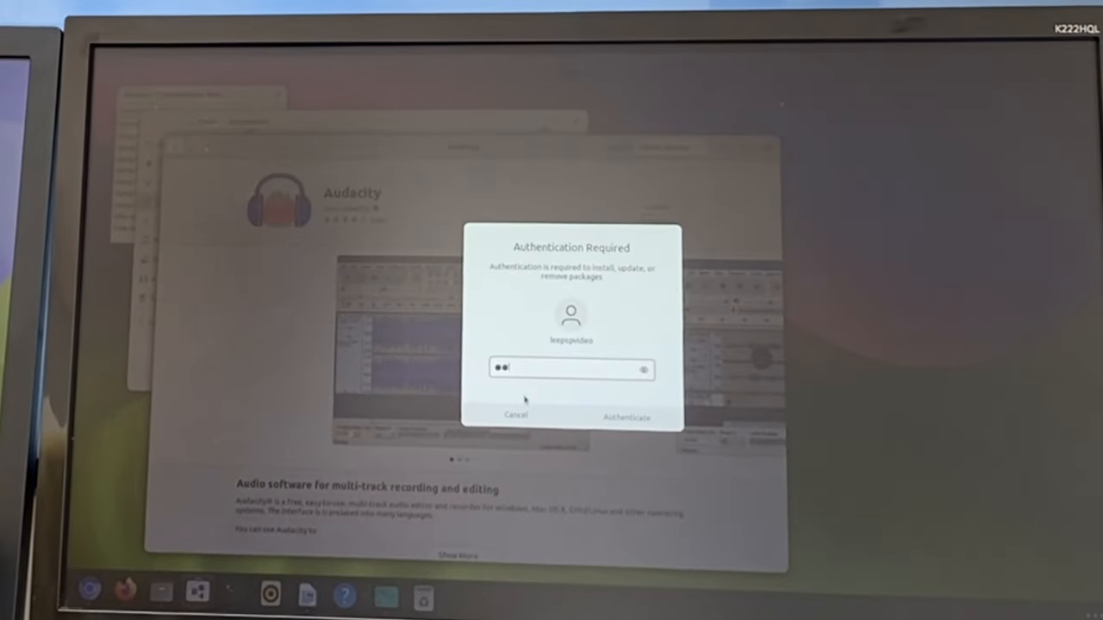
# Enter the password and authenticate to let the Audacity install proceed.
pyautogui.write('password')
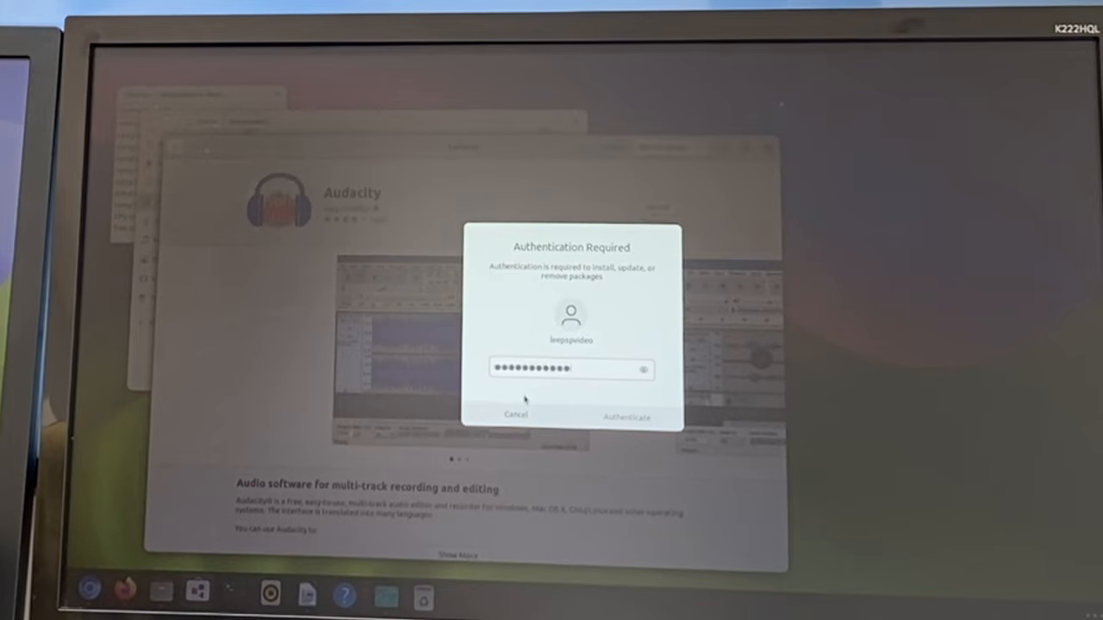
pyautogui.click(625, 418)
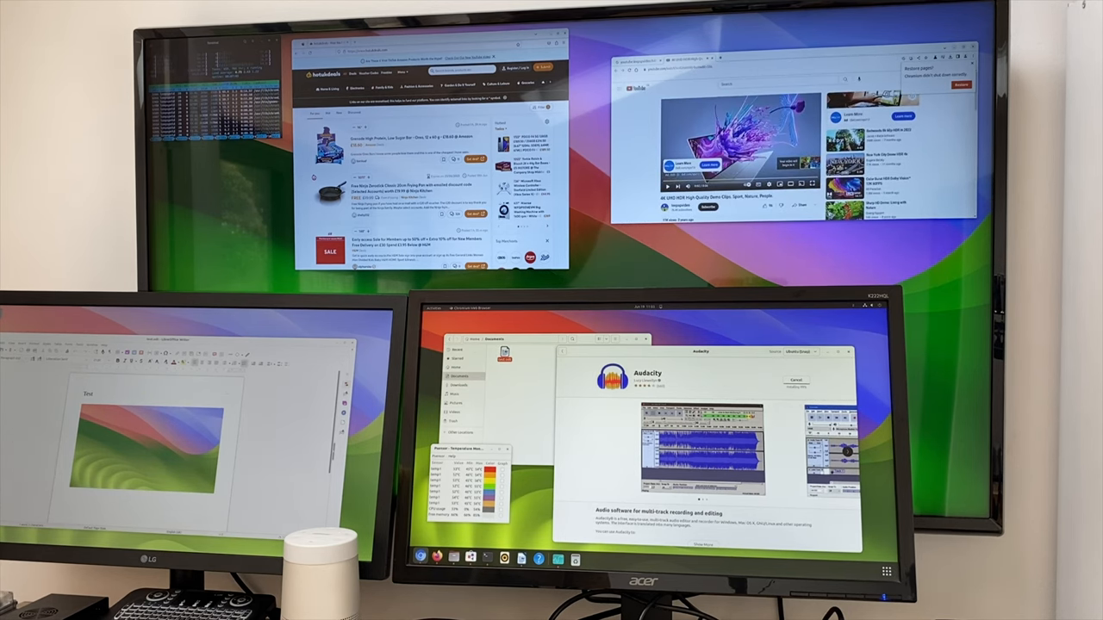
# Launch Audacity from Ubuntu Software and dismiss its welcome dialog.
pyautogui.click(796, 386)
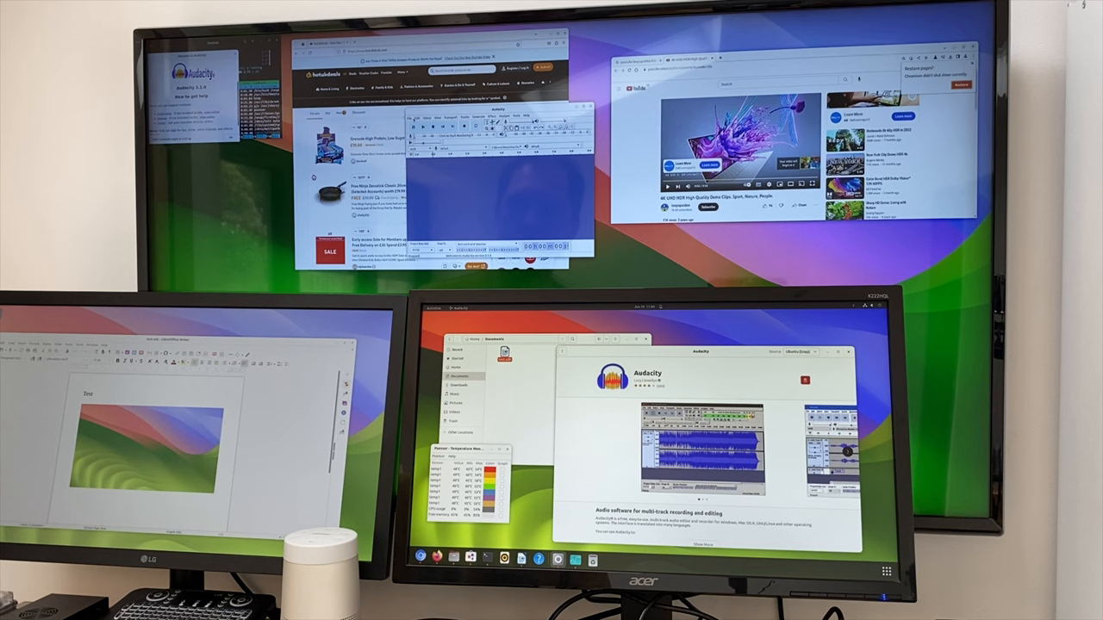
pyautogui.click(418, 118)
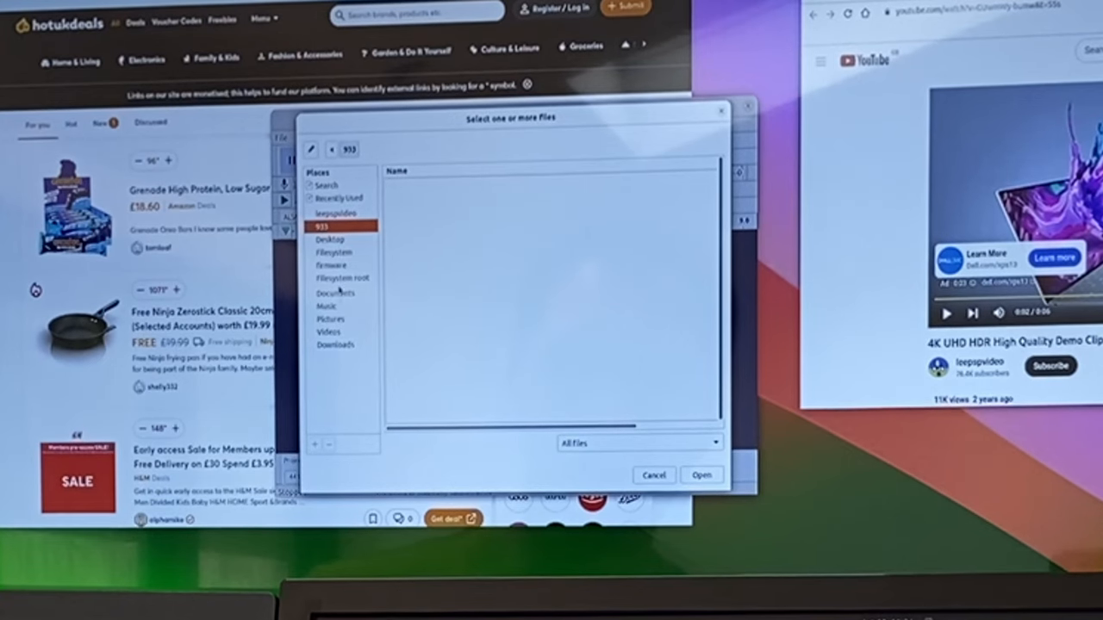
# Import 'Beatles Unite - Rachel K Collier' MP3 from Downloads and play it.
pyautogui.click(335, 344)
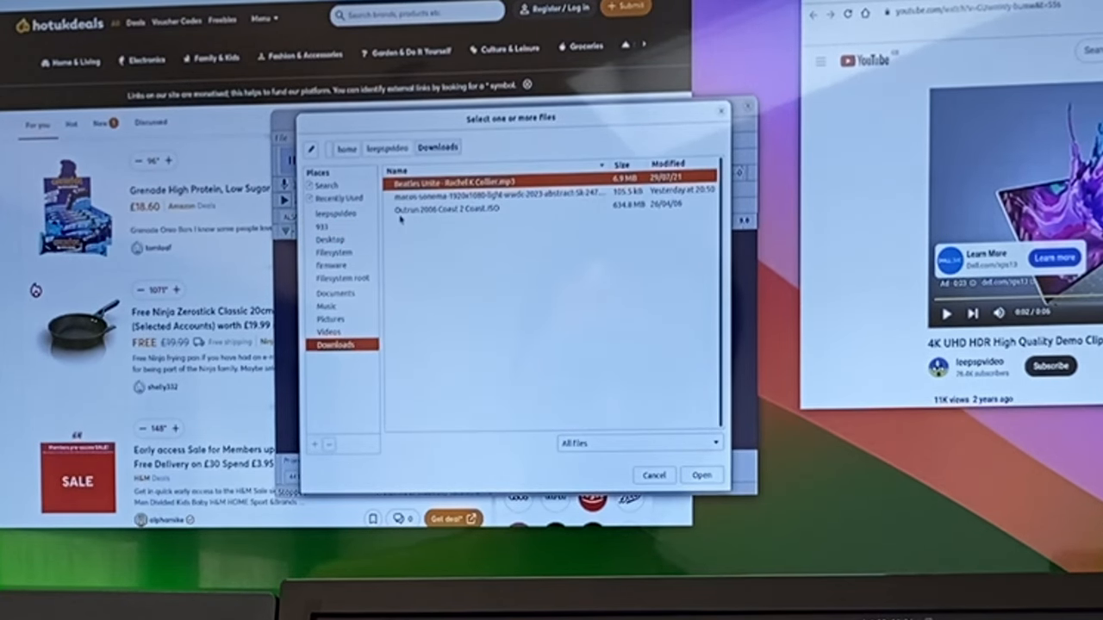
pyautogui.click(701, 475)
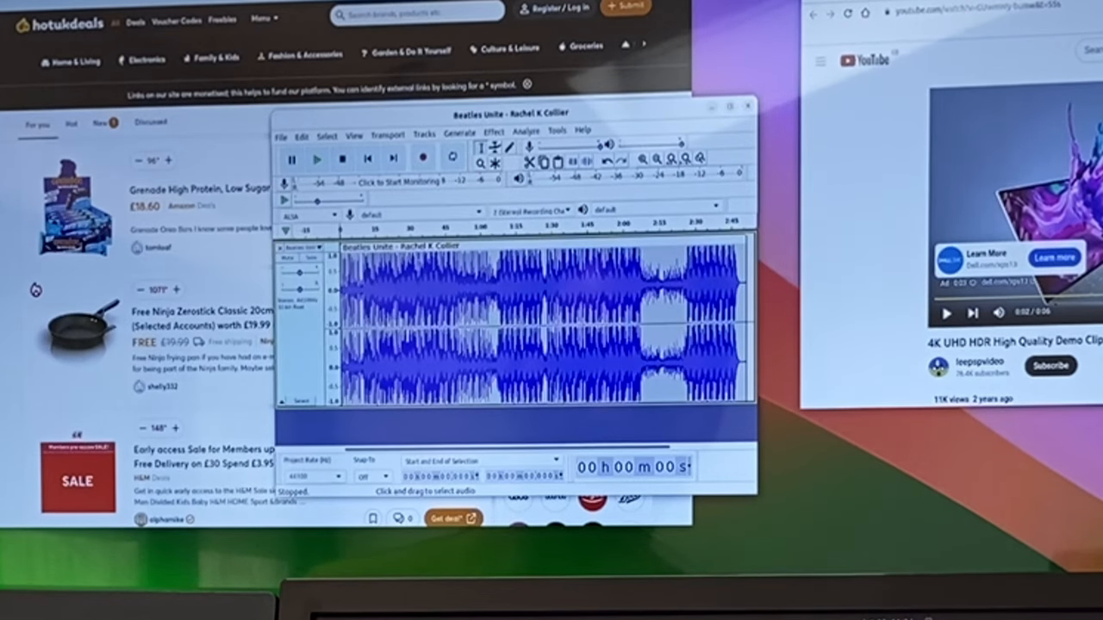
pyautogui.click(316, 159)
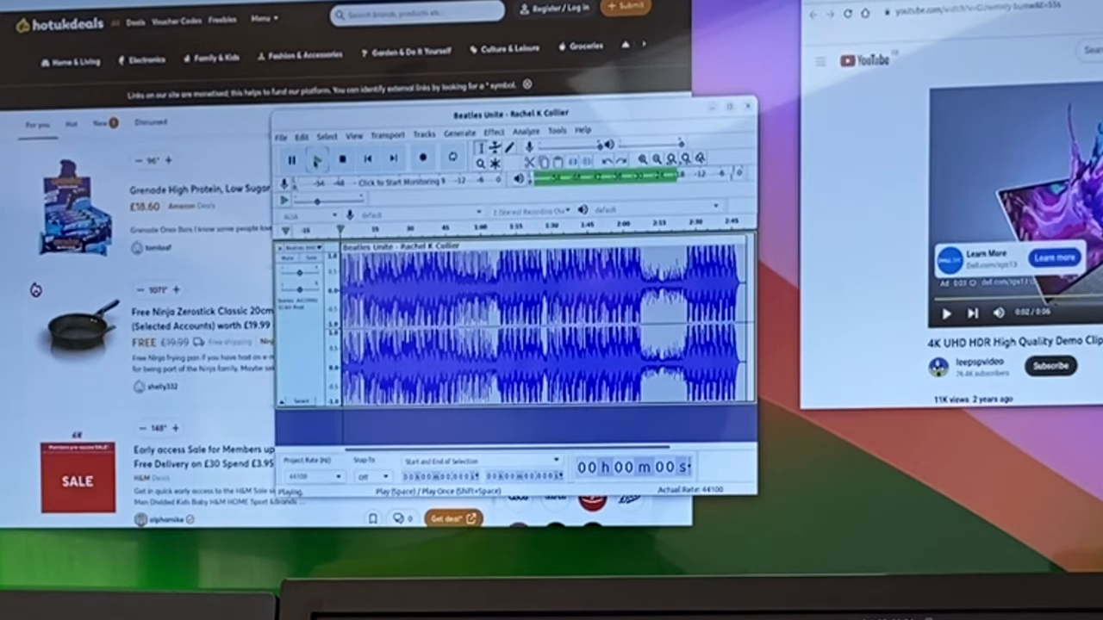